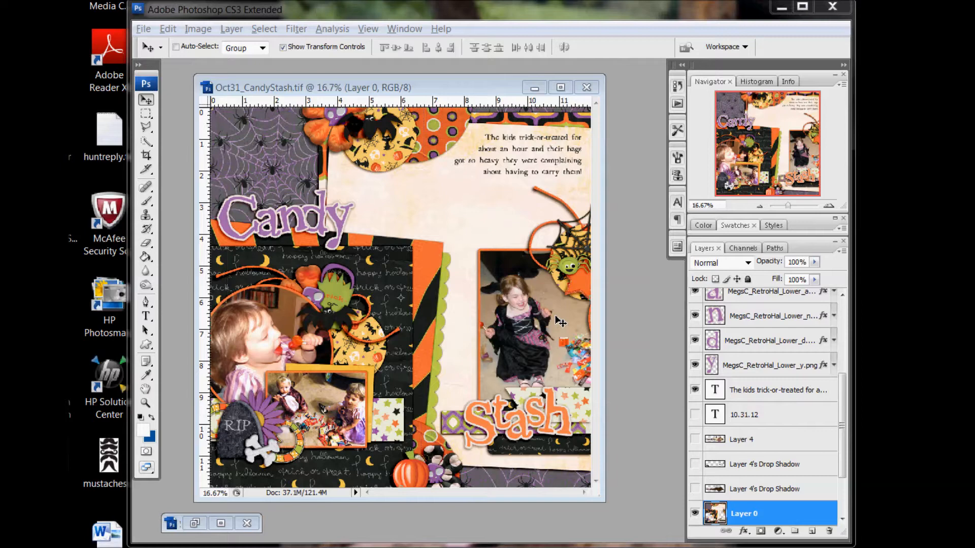
mouse_move(384, 26)
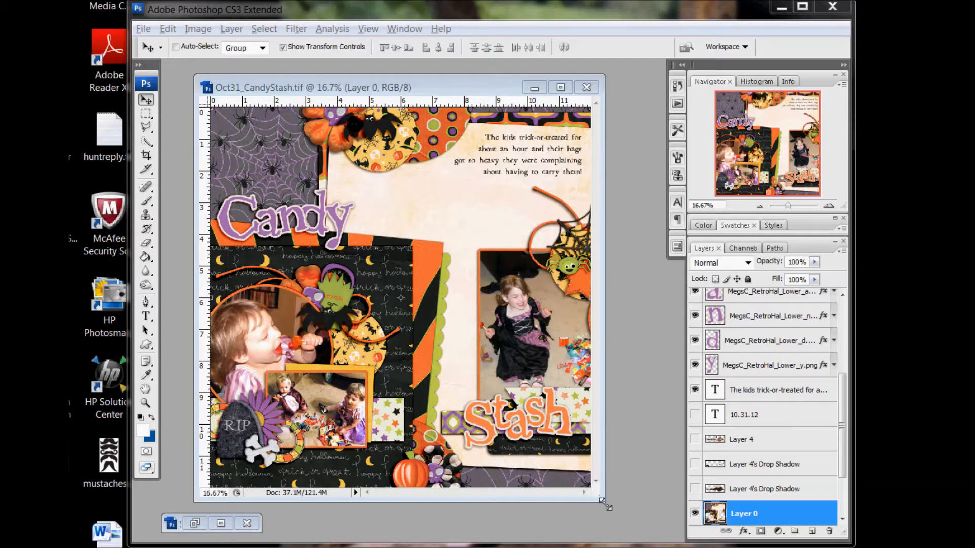
Enlarge the document window so the whole Halloween page is visible.
drag(602, 504, 629, 516)
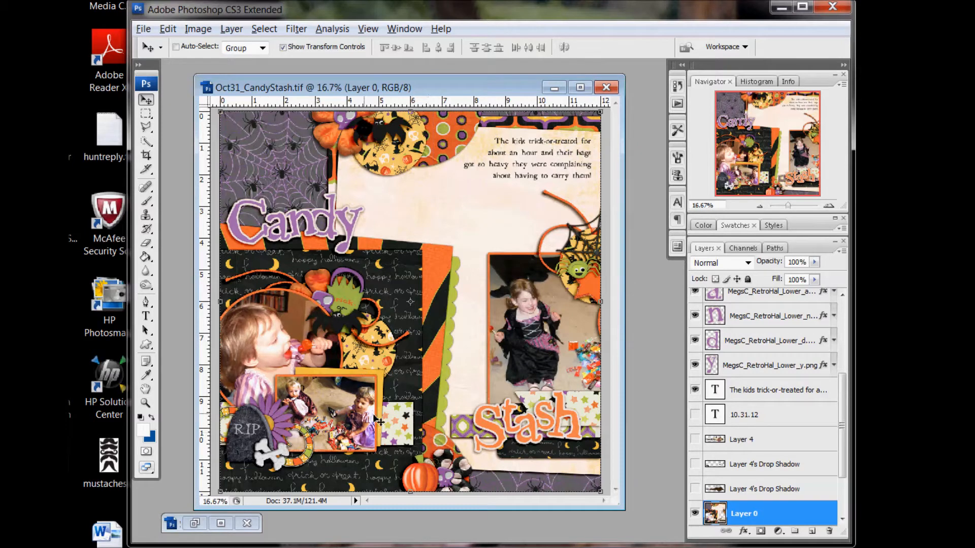
mouse_move(761, 421)
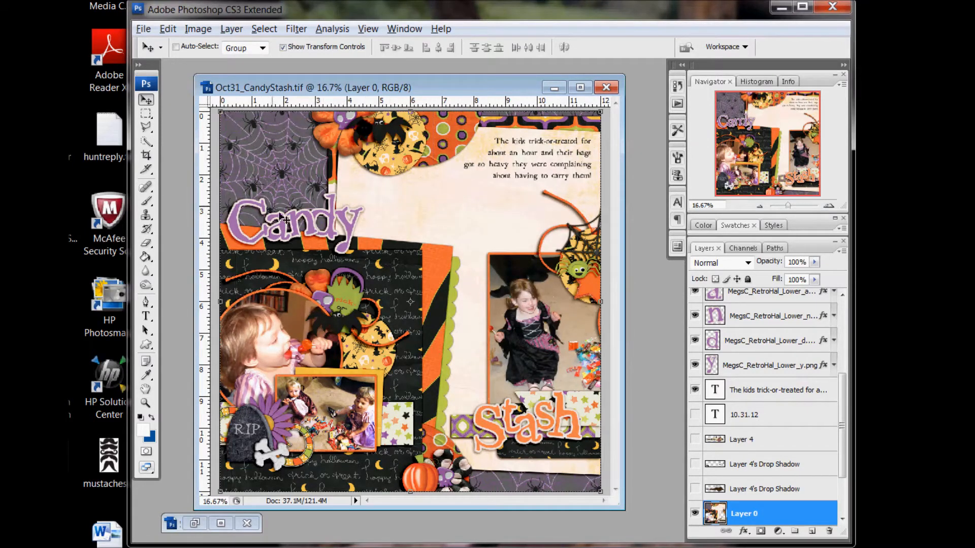
Show Layer 4 so the black cat and flower cluster appears on the page.
click(694, 438)
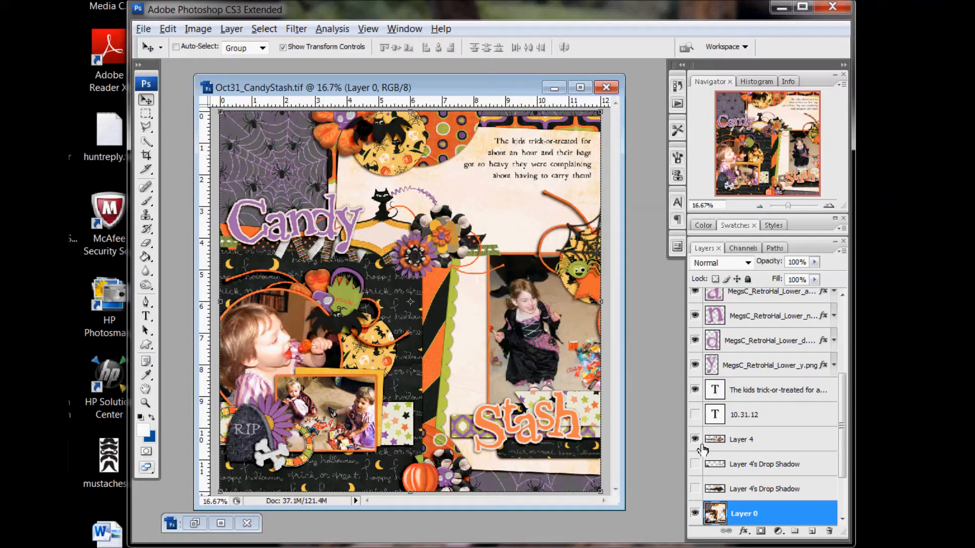
mouse_move(694, 439)
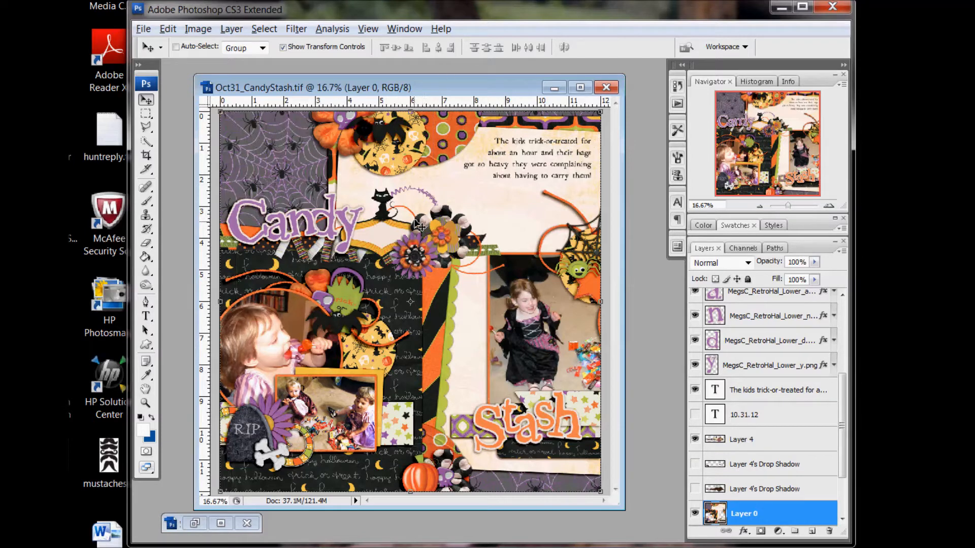
mouse_move(466, 251)
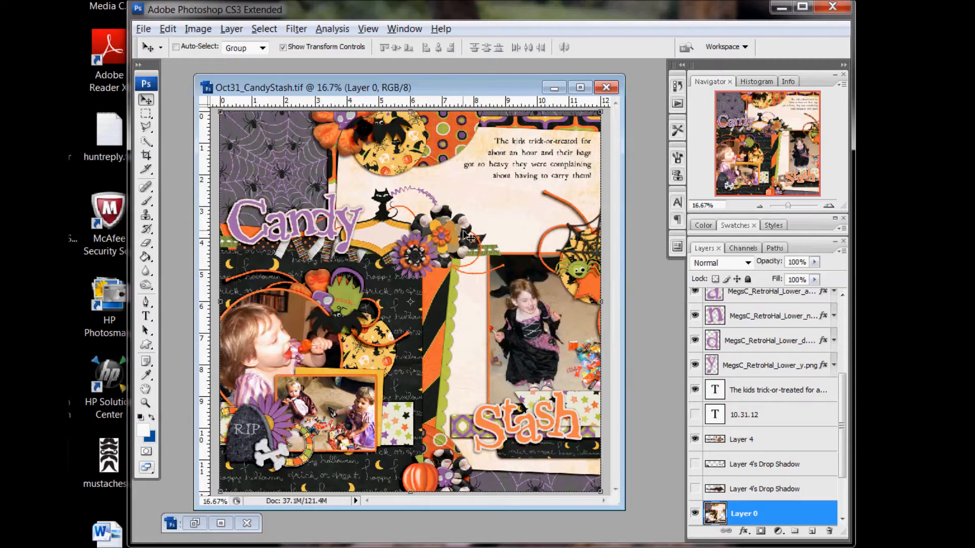
mouse_move(500, 277)
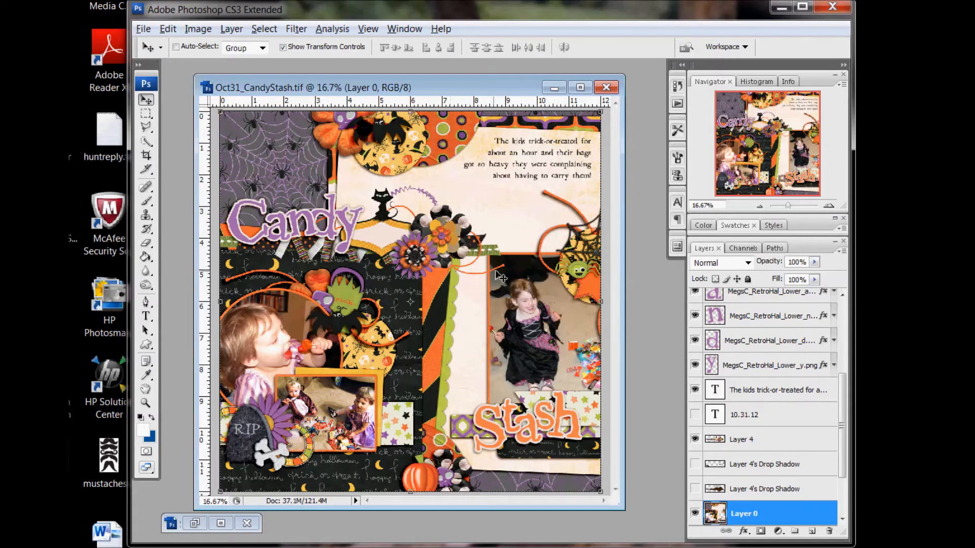
mouse_move(415, 200)
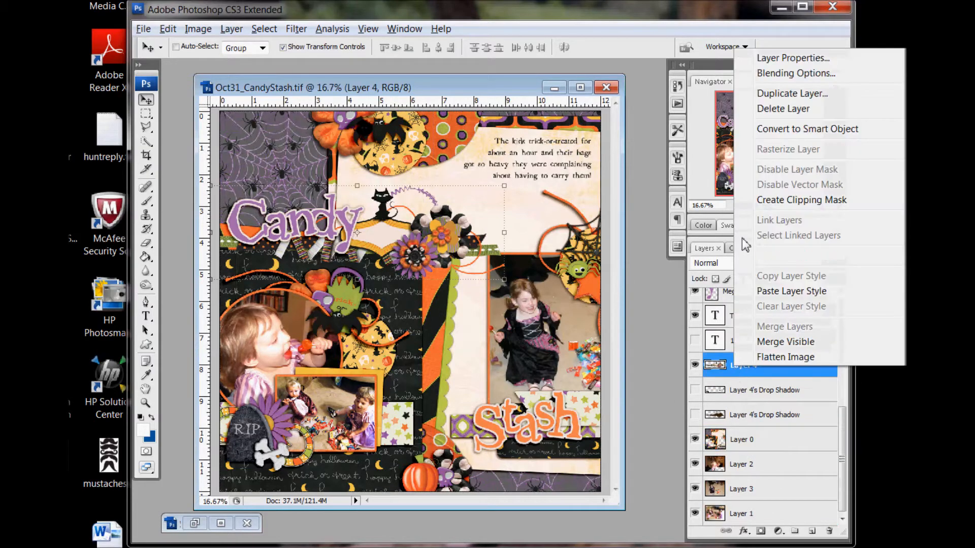
Enable a Drop Shadow layer style on the Layer 4 cat-and-flower cluster.
click(796, 73)
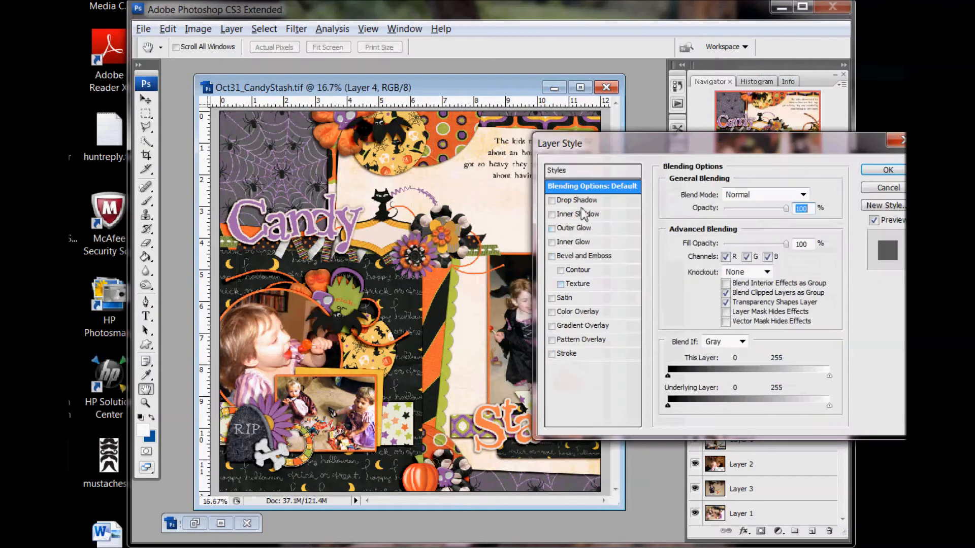
click(552, 200)
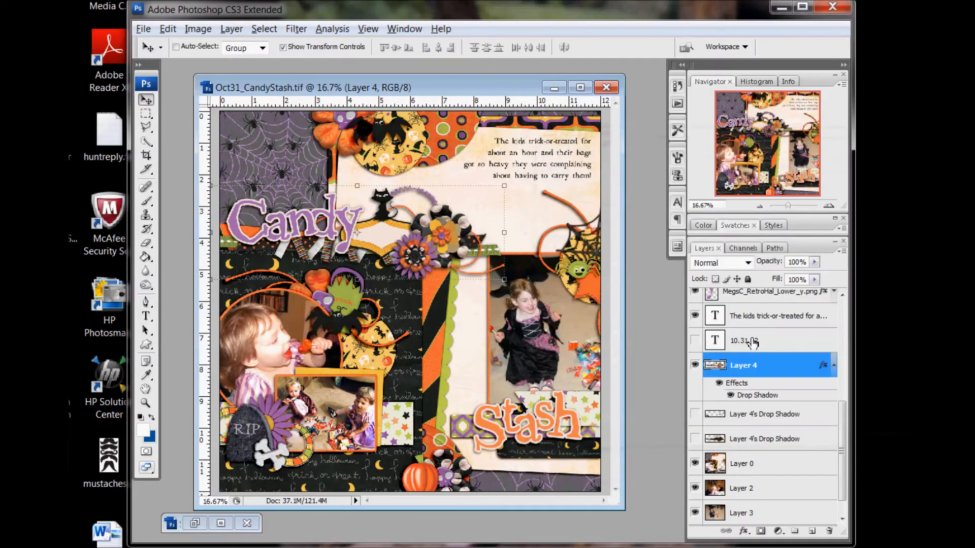
mouse_move(756, 398)
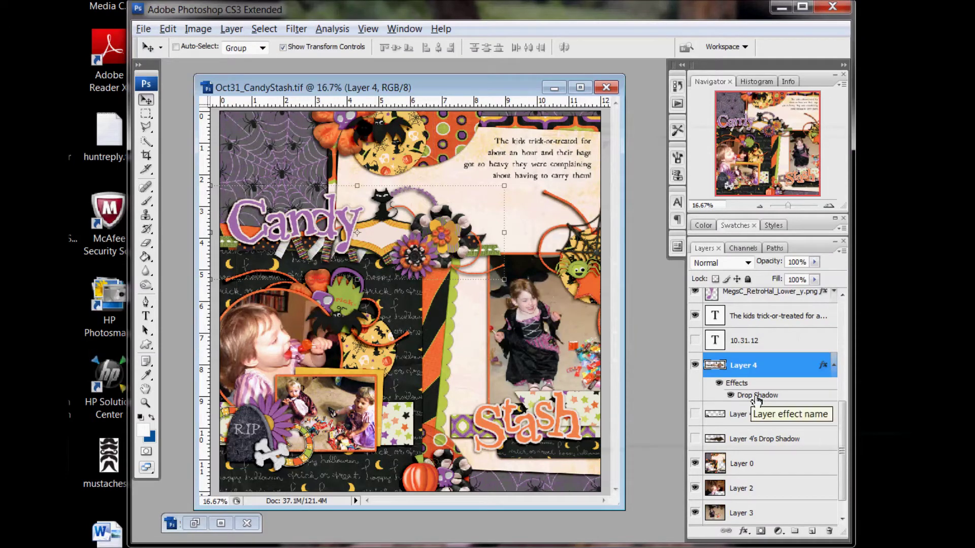
Split Layer 4's drop shadow onto its own Multiply layer at 60% fill and select it.
right_click(756, 395)
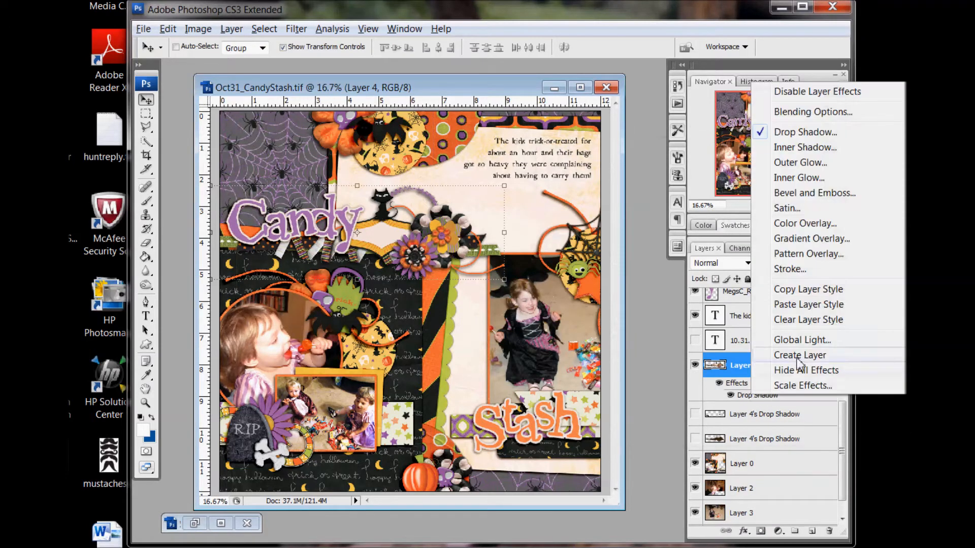
click(800, 355)
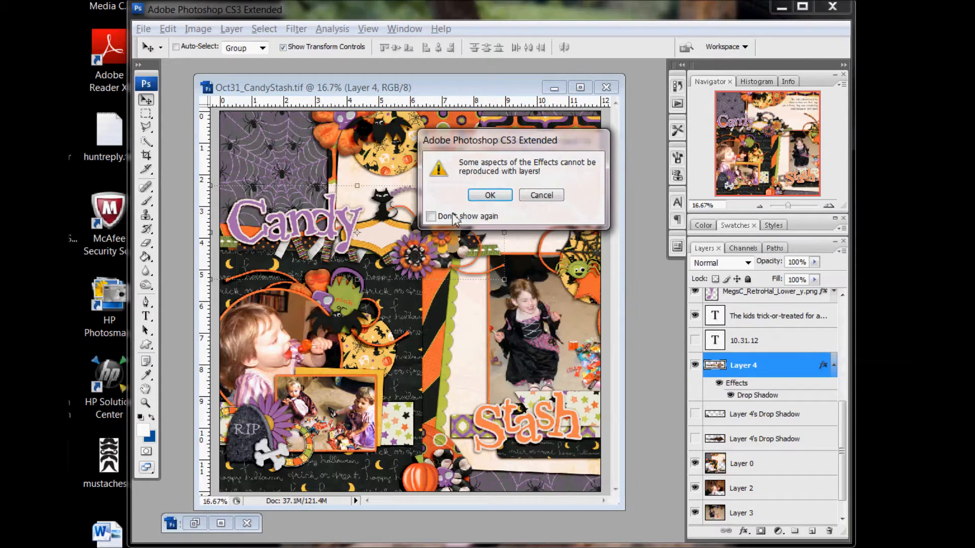
click(490, 195)
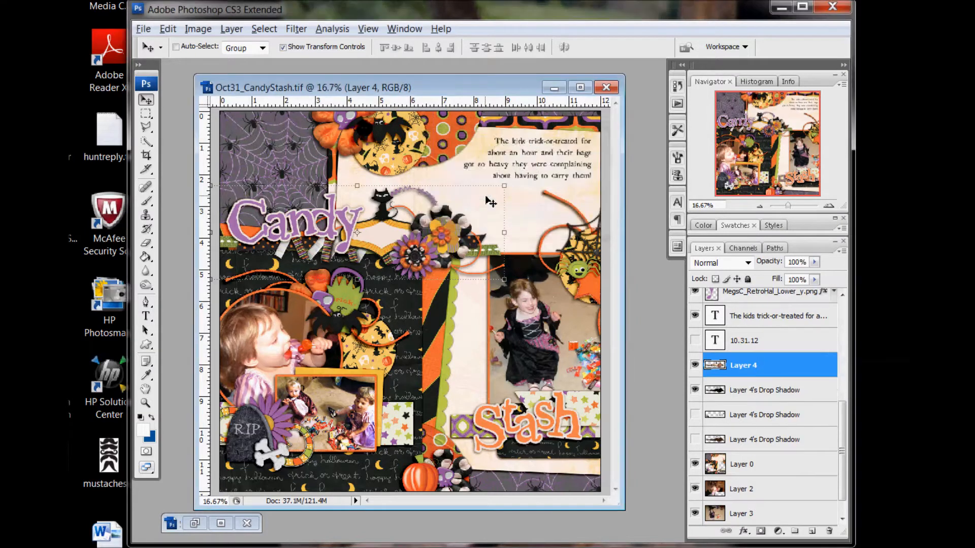
click(764, 390)
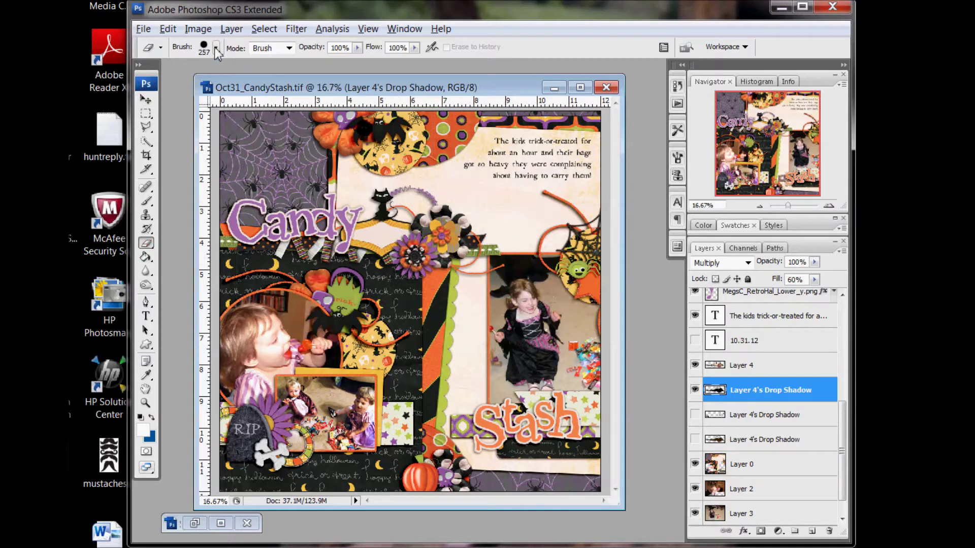
Soften the eraser brush hardness and lower its opacity to 26%.
click(216, 48)
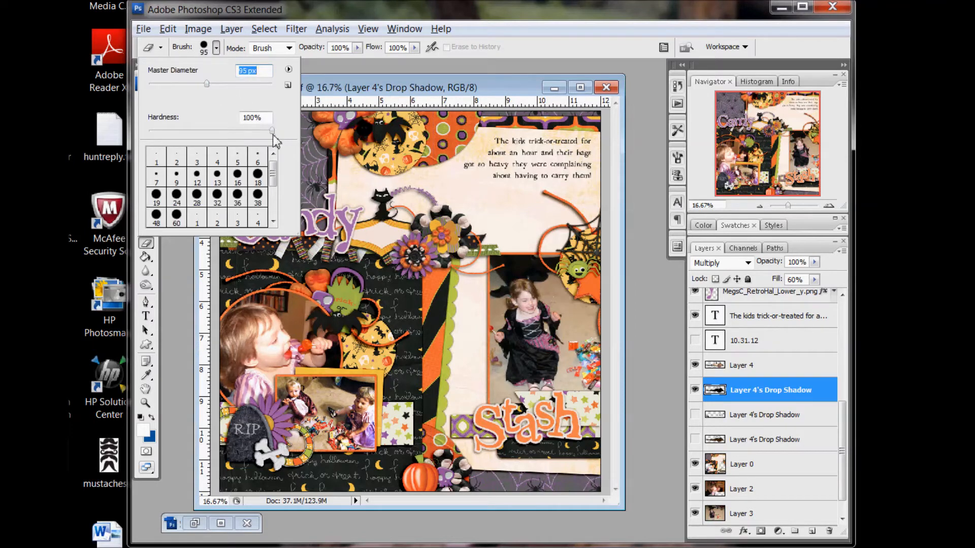
drag(273, 131, 196, 131)
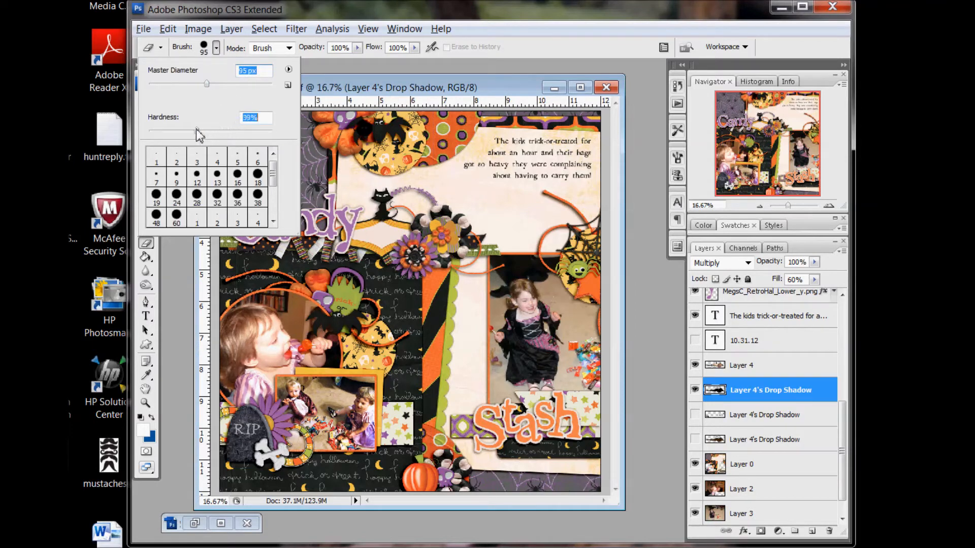
drag(196, 131, 181, 131)
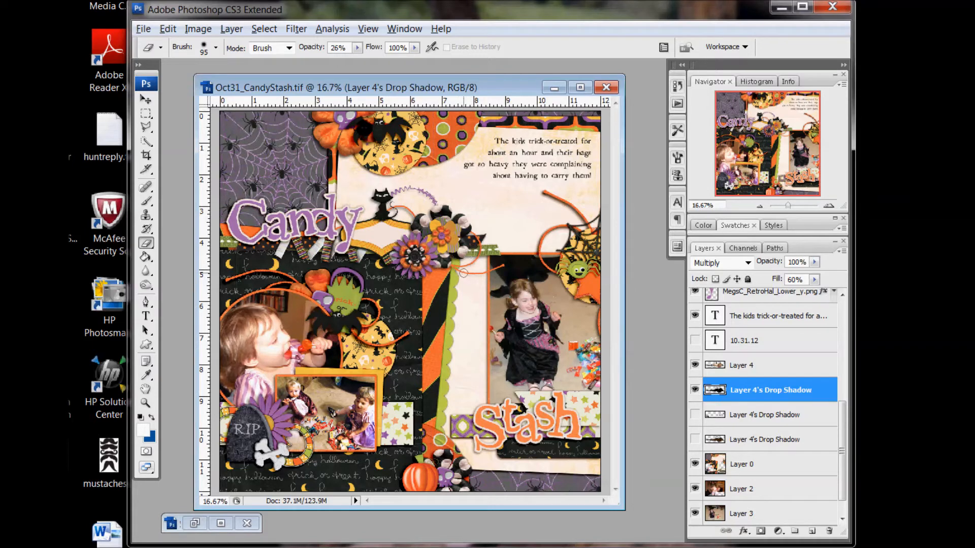
Add a new drop shadow to Layer 4 with 8 px distance, 1% spread and 10 px size.
click(721, 262)
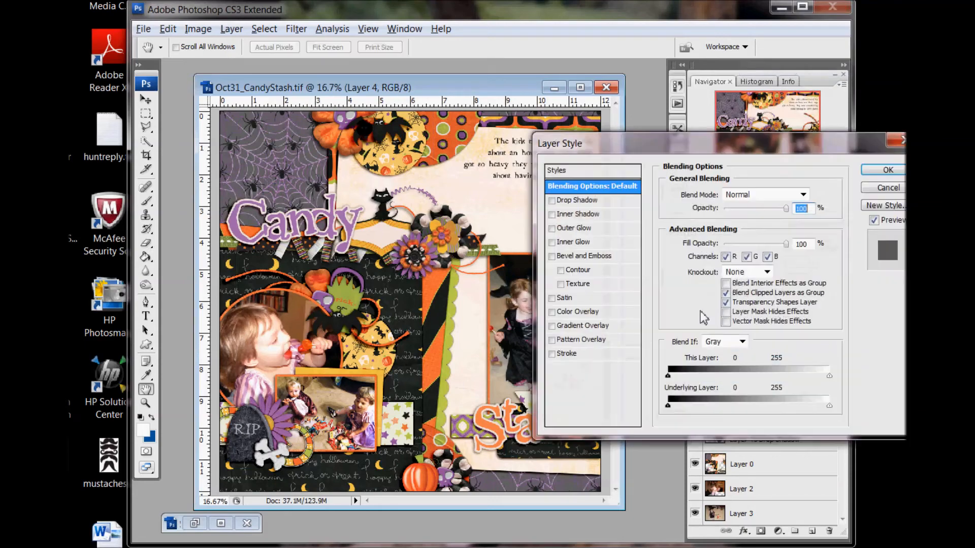
click(578, 200)
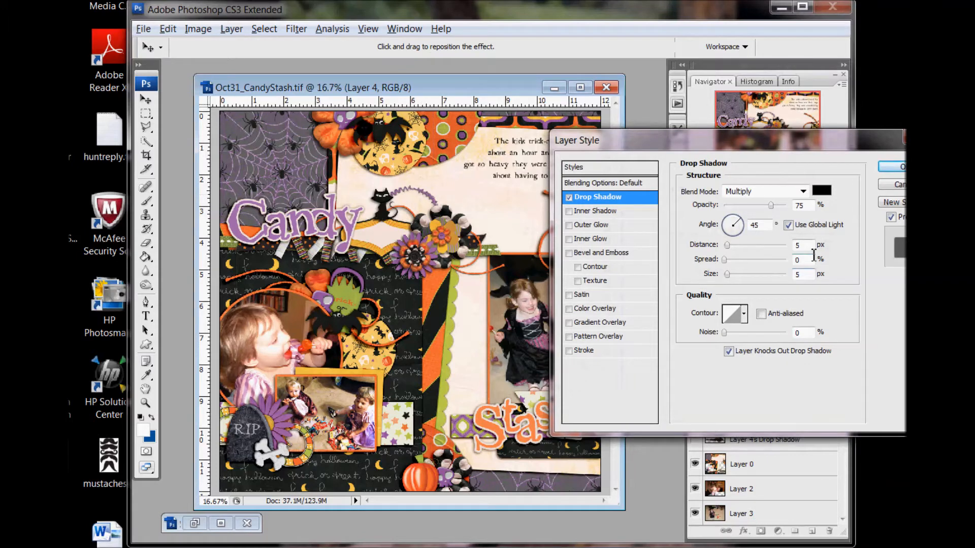
drag(727, 244, 764, 245)
text(10)
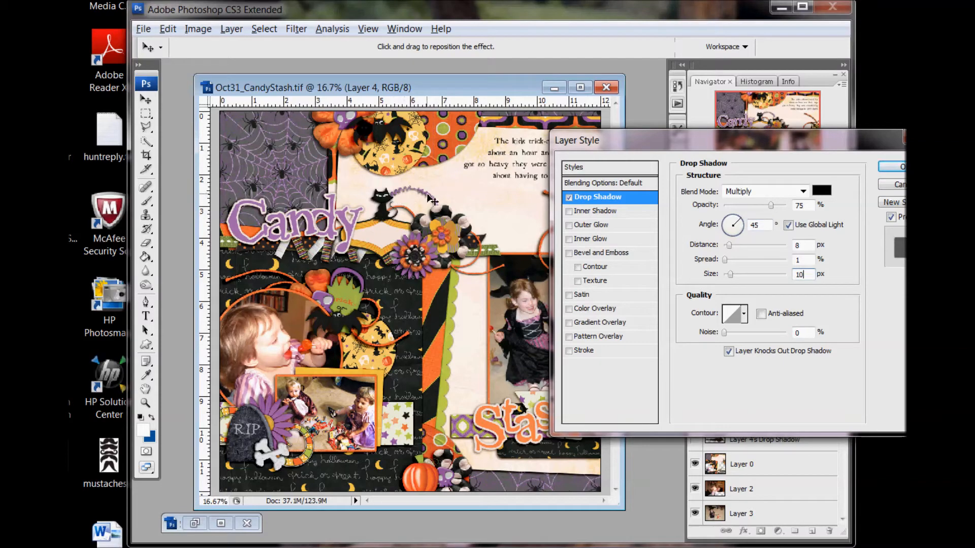
mouse_move(590, 281)
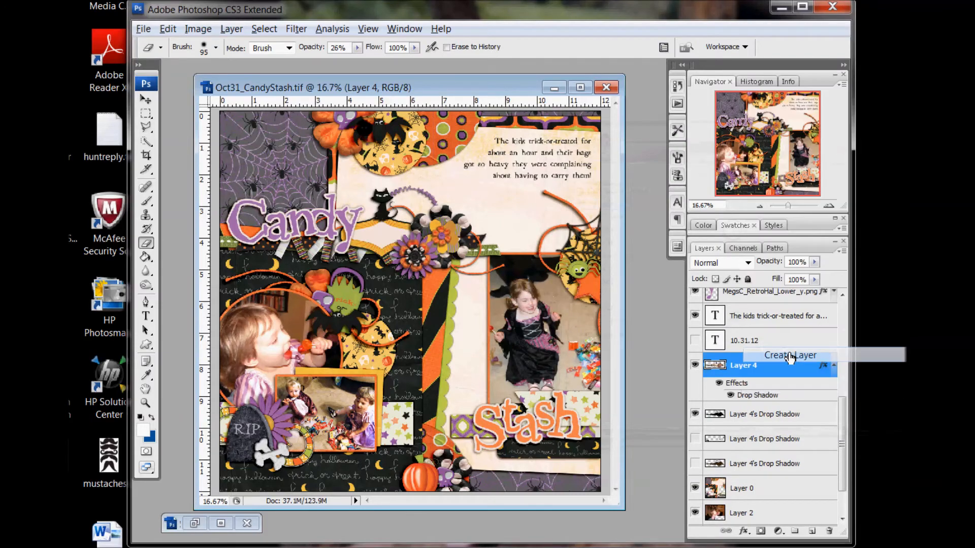
Split the new drop shadow onto its own Multiply layer at 75% fill.
click(214, 47)
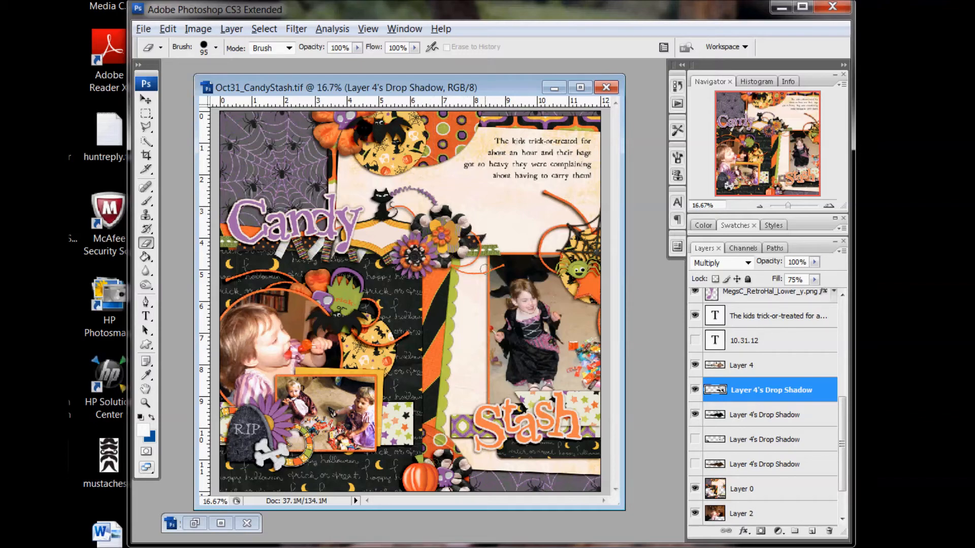
Give Layer 4 a third drop shadow at 63% opacity, 28 px distance and 16 px size.
right_click(741, 365)
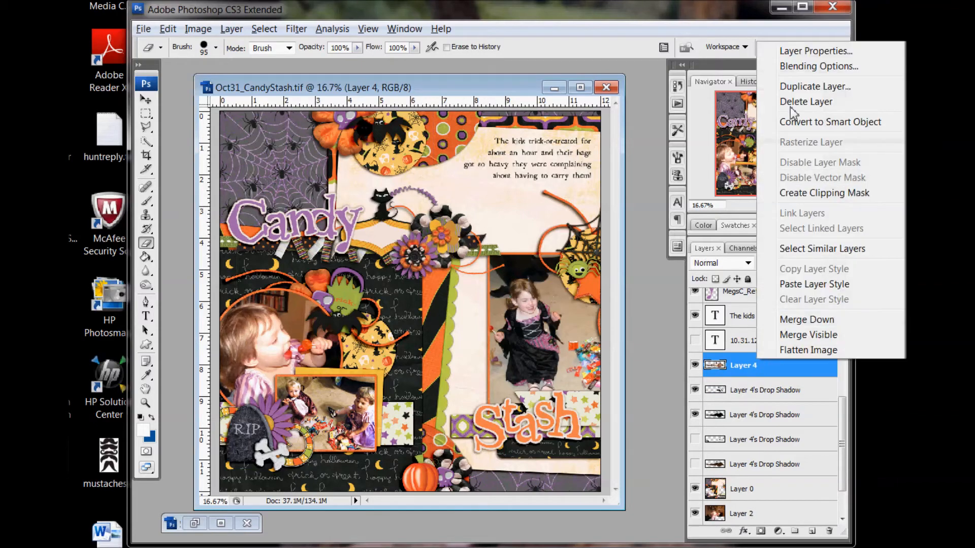
click(813, 66)
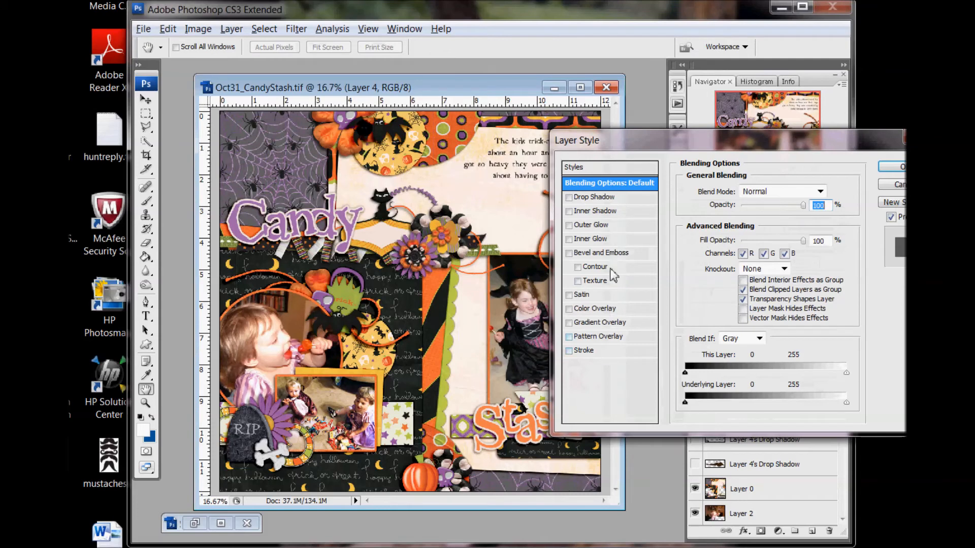
click(595, 197)
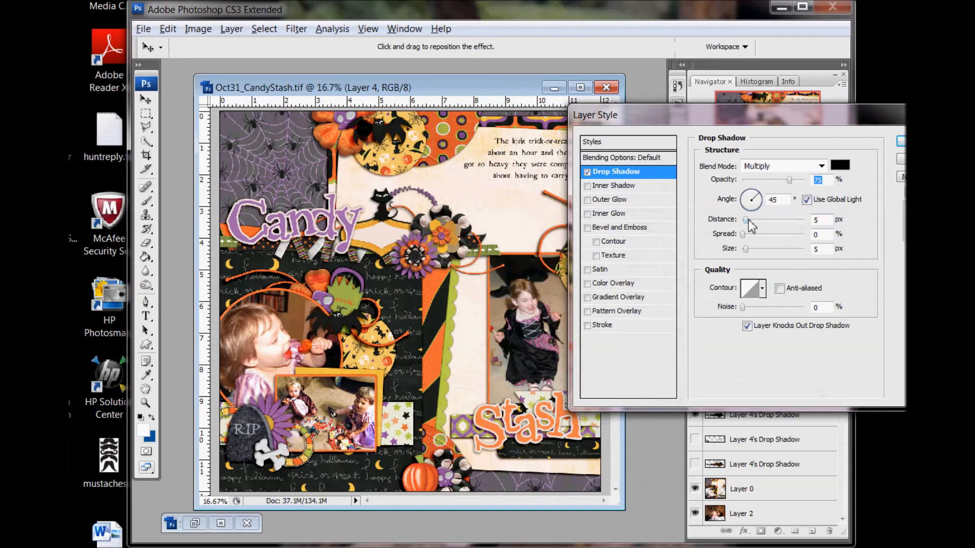
drag(744, 219, 756, 219)
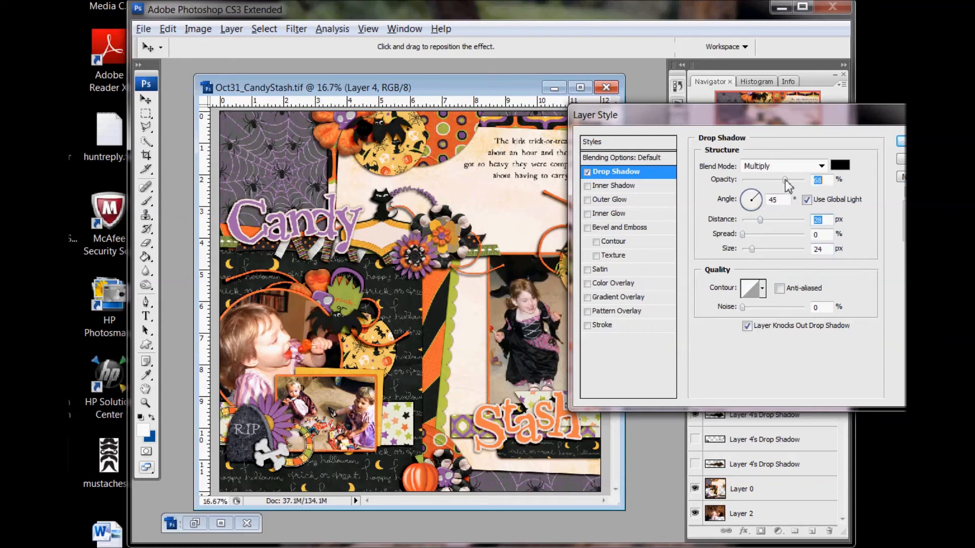
drag(750, 249, 752, 249)
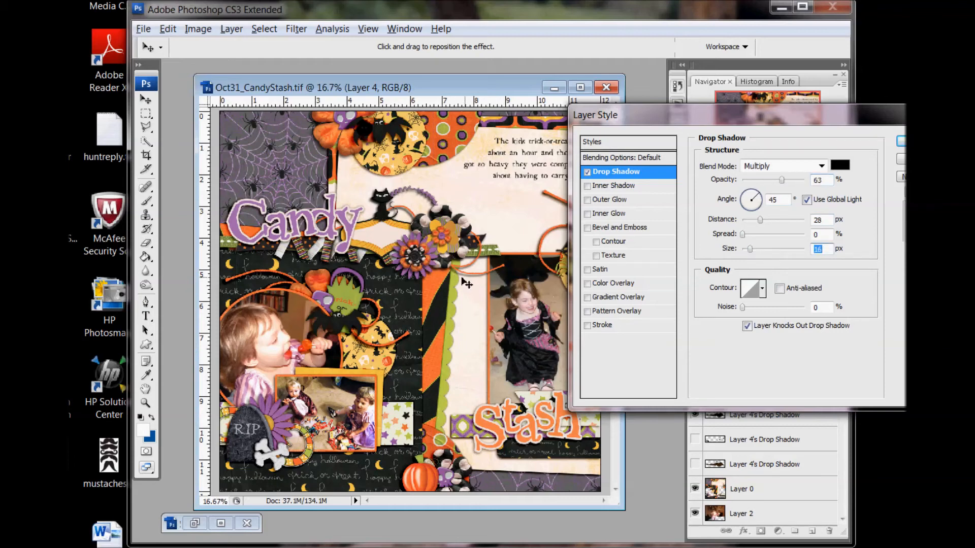
mouse_move(880, 183)
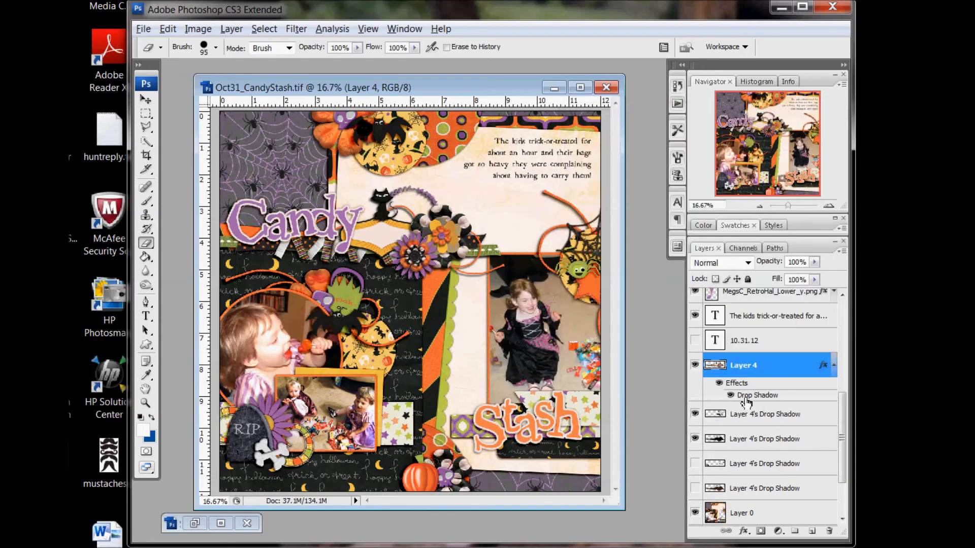
Split the third drop shadow onto its own 63% layer and choose a 174 px eraser brush.
click(769, 390)
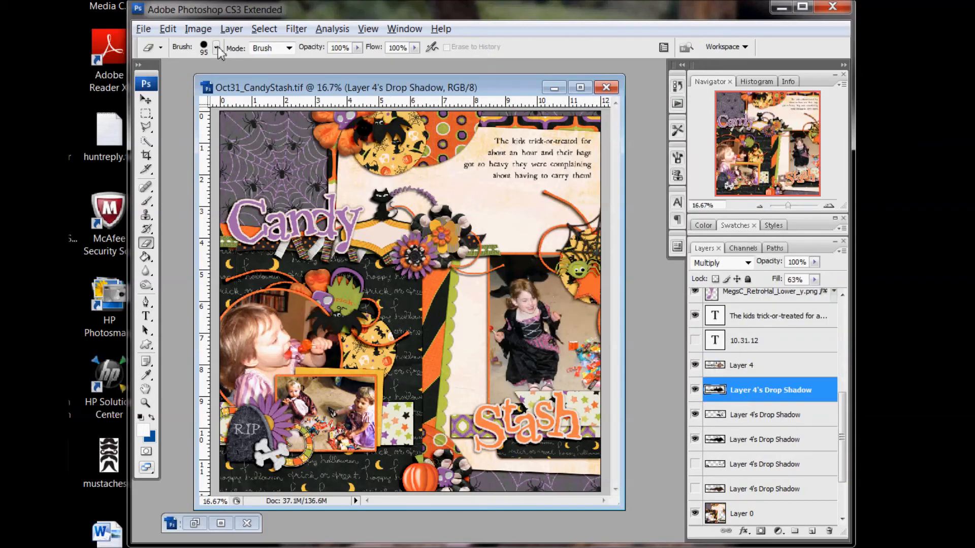
click(215, 47)
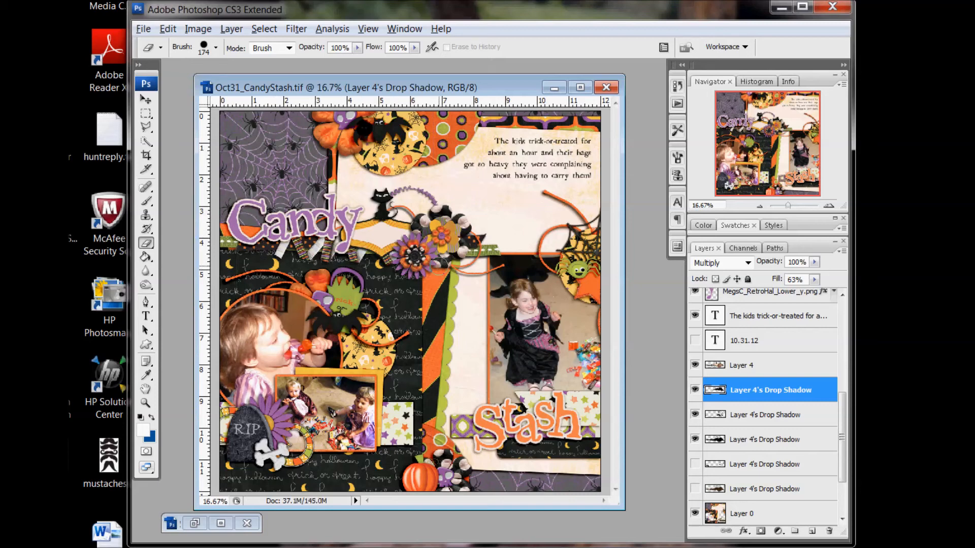
mouse_move(494, 227)
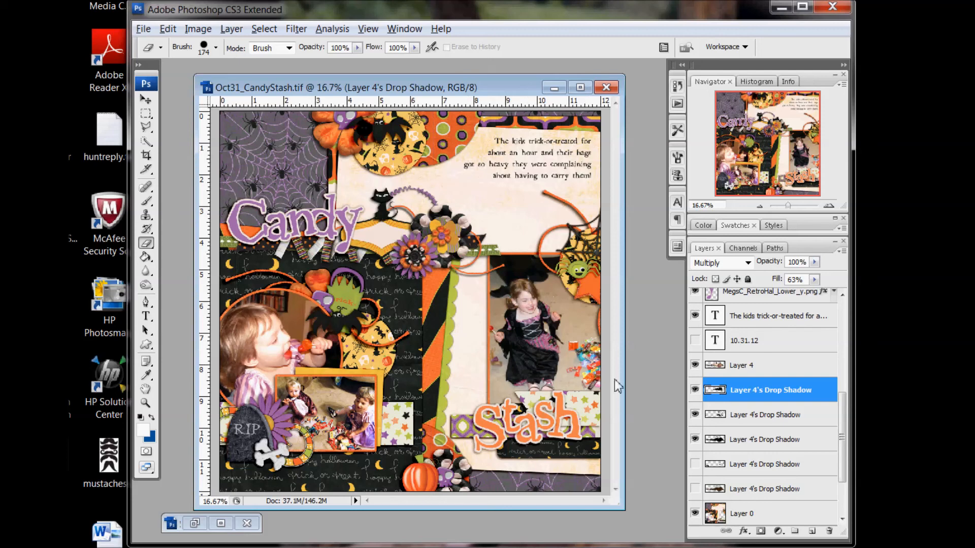
mouse_move(756, 453)
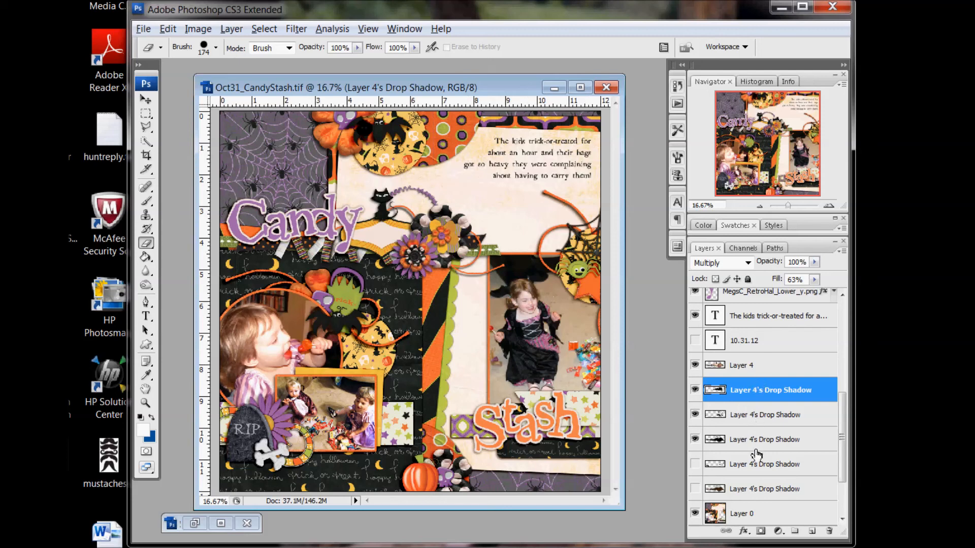